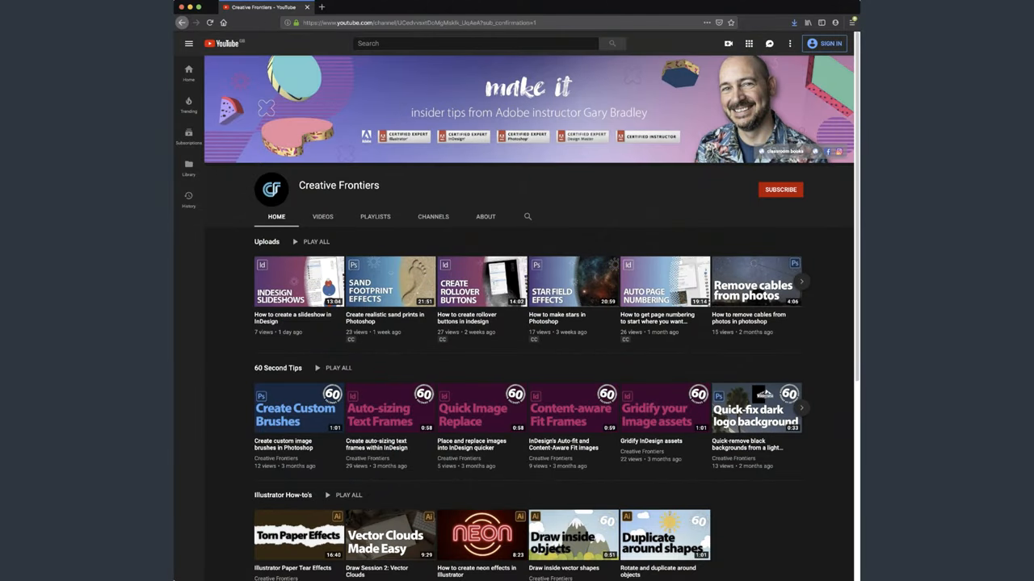
Show the Adjustments, Properties and Layers panels from the Window menu.
{"action": "left_click", "coordinate": [780, 189]}
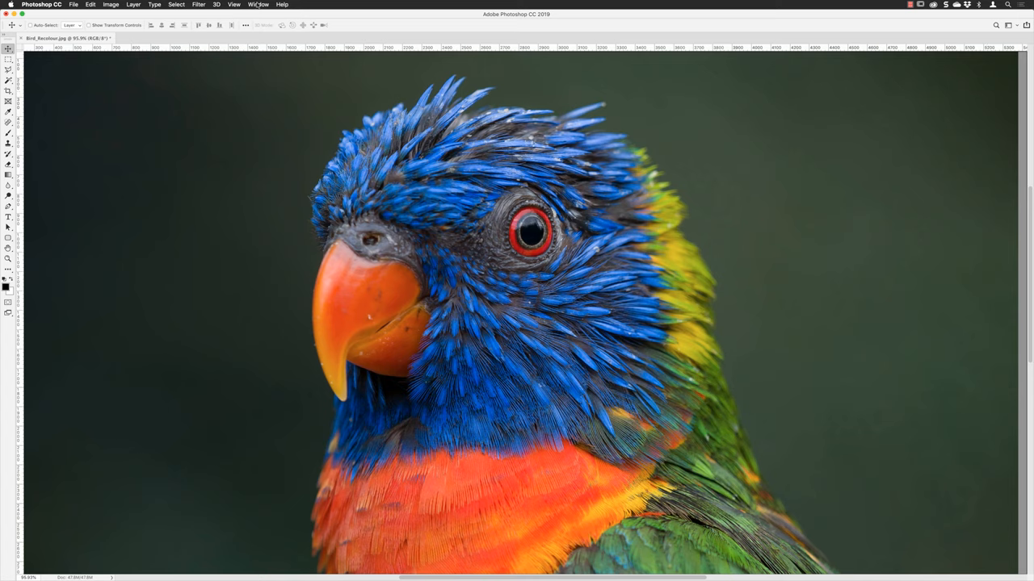
{"action": "left_click", "coordinate": [259, 5]}
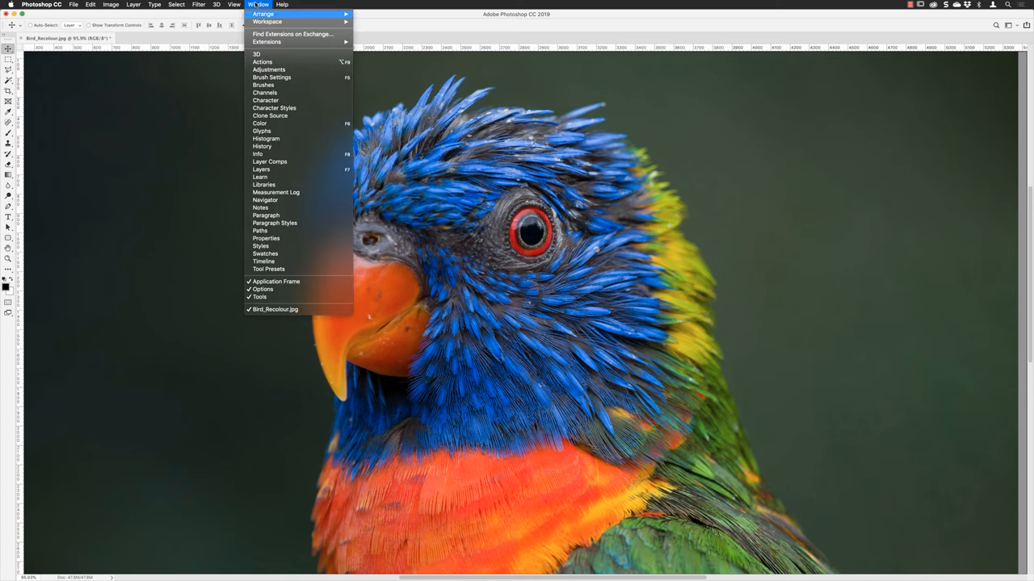
{"action": "left_click", "coordinate": [268, 68]}
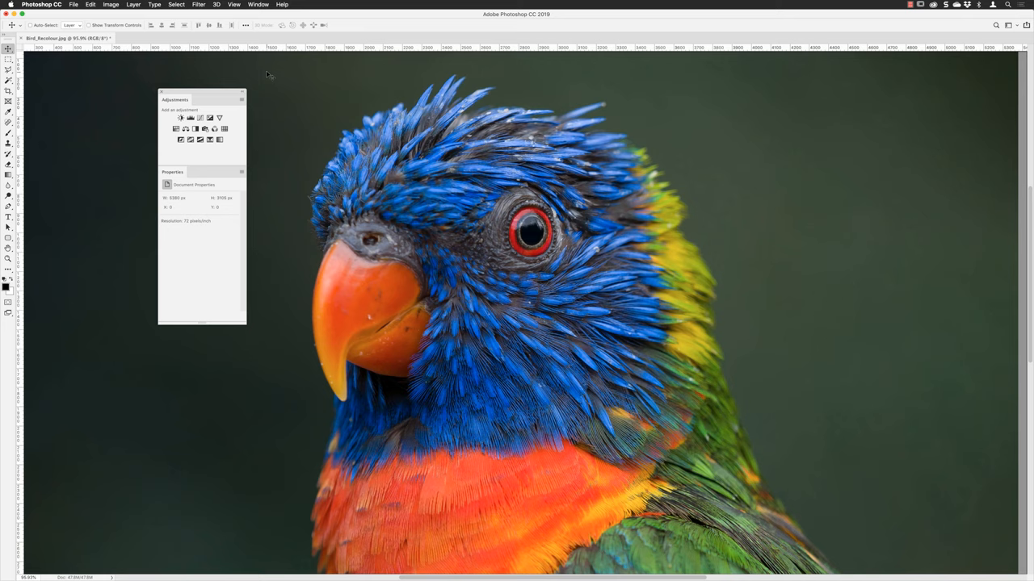
{"action": "mouse_move", "coordinate": [266, 71]}
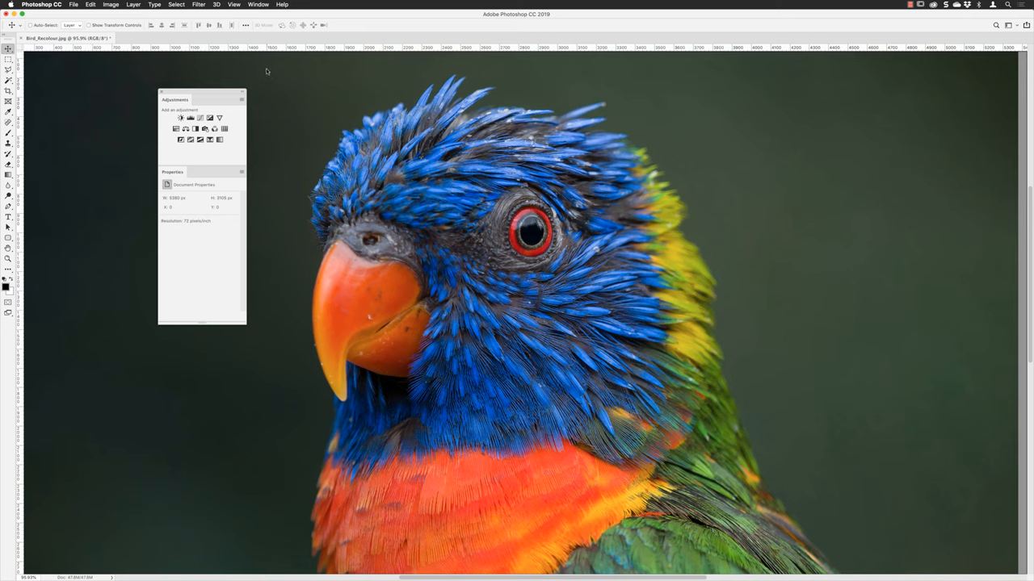
{"action": "left_click", "coordinate": [258, 3]}
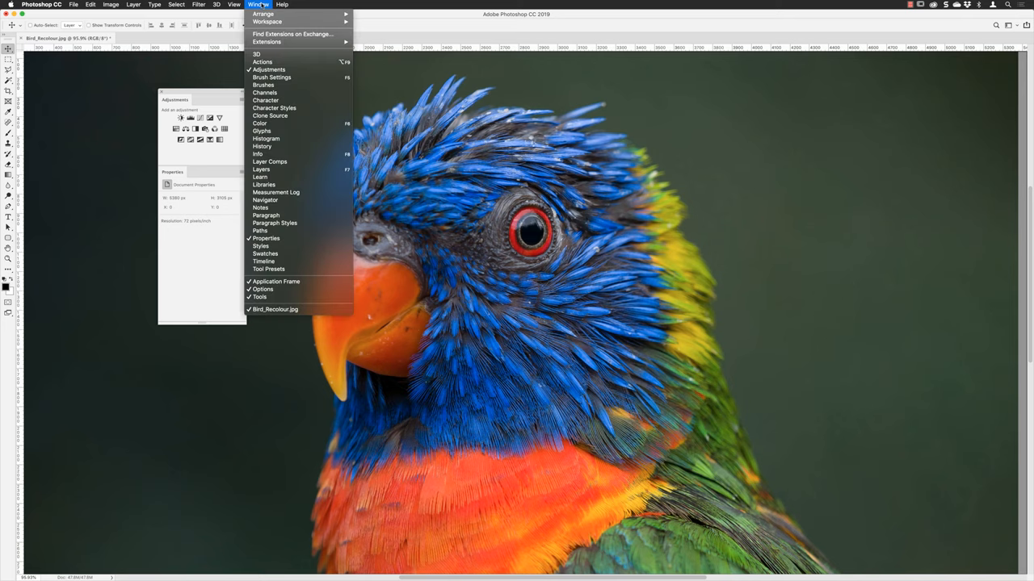
{"action": "mouse_move", "coordinate": [284, 239]}
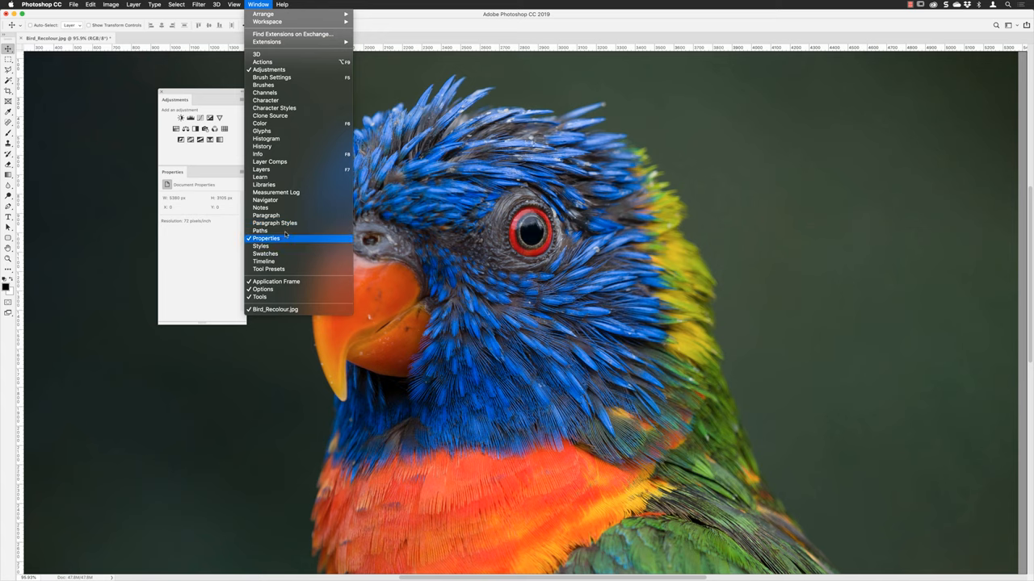
{"action": "mouse_move", "coordinate": [281, 169]}
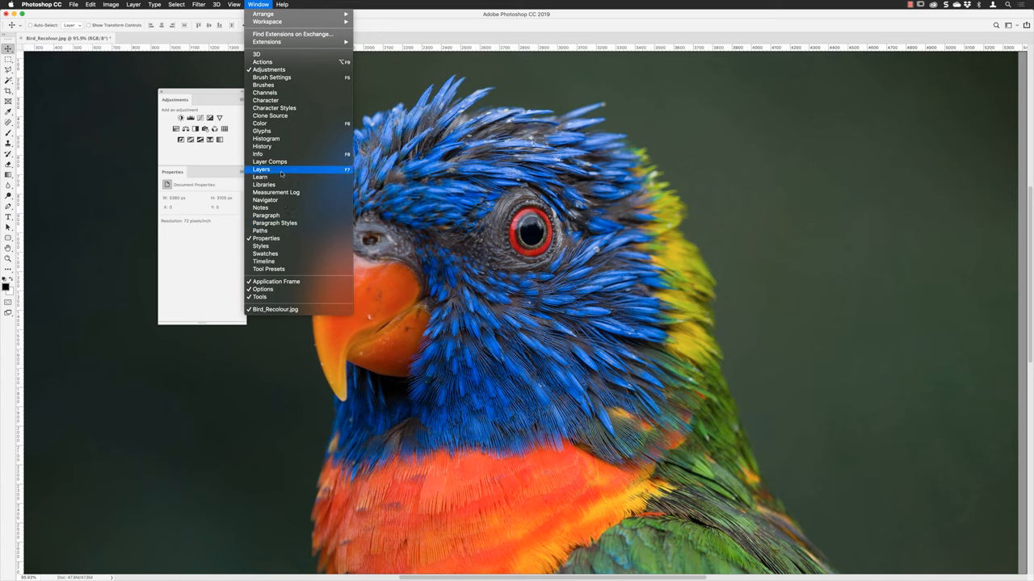
{"action": "left_click", "coordinate": [260, 170]}
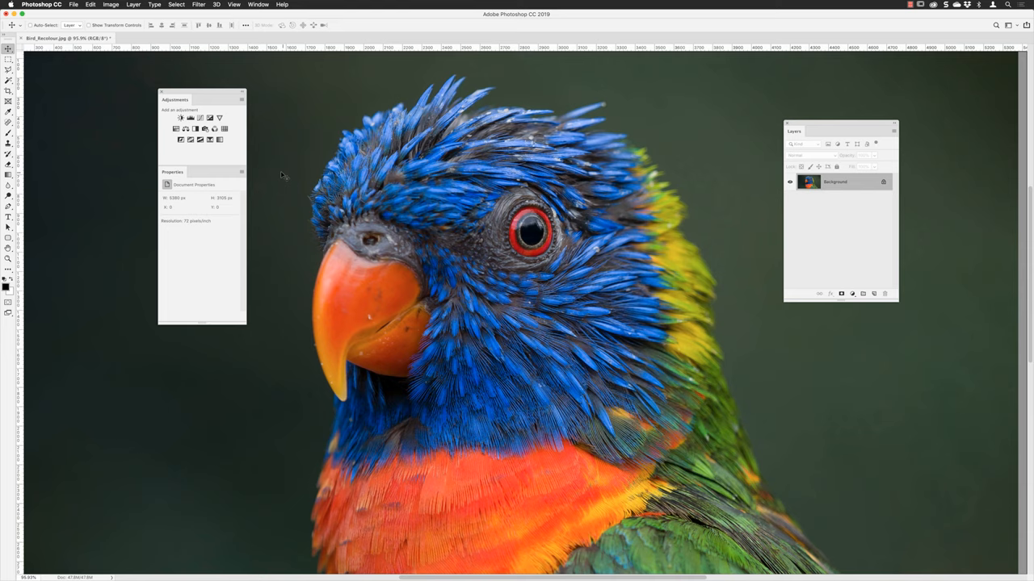
{"action": "mouse_move", "coordinate": [281, 174]}
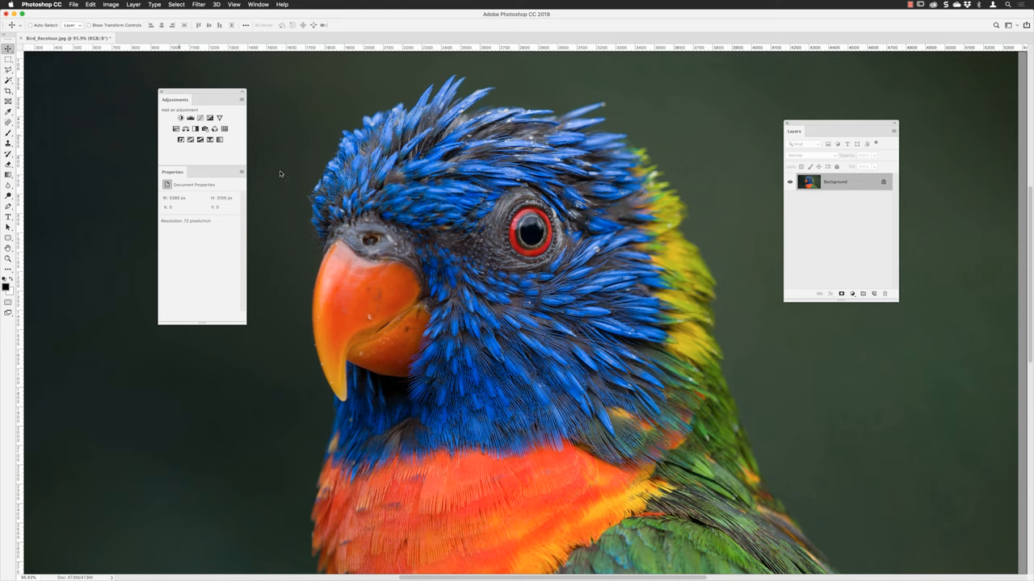
Add a Hue/Saturation adjustment layer and sample the blue feathers to target Blues.
{"action": "left_click", "coordinate": [174, 118]}
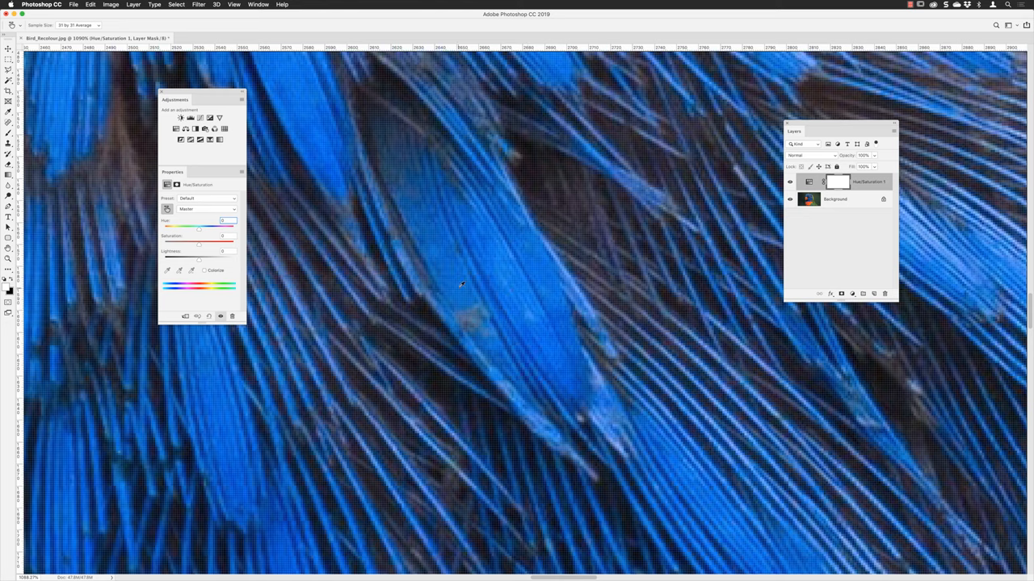
{"action": "left_click", "coordinate": [206, 210]}
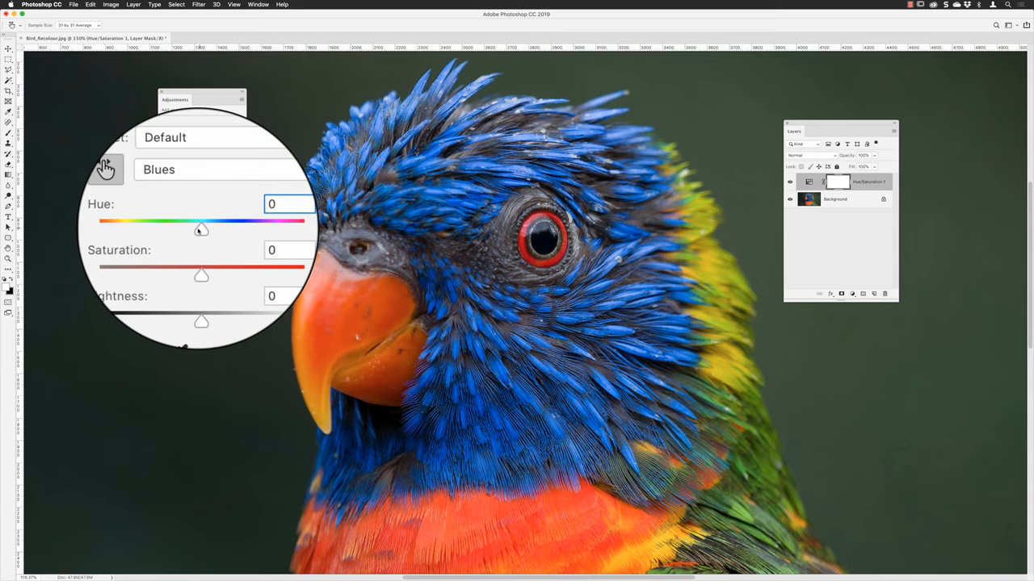
Shift the Blues hue rightward so the head feathers turn purple then pink-magenta.
{"action": "left_click_drag", "start_coordinate": [200, 229], "coordinate": [197, 229]}
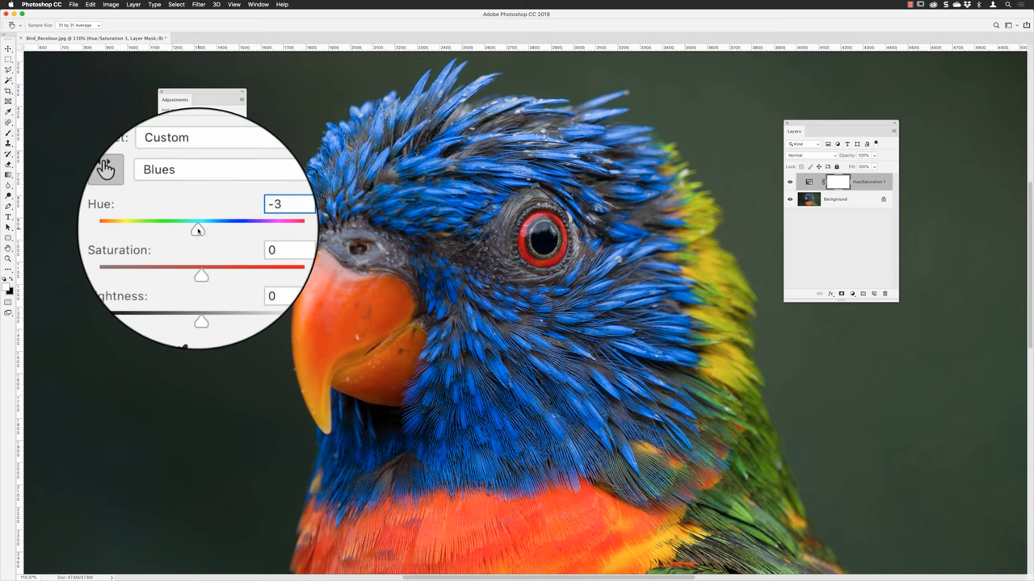
{"action": "left_click_drag", "start_coordinate": [197, 229], "coordinate": [208, 229]}
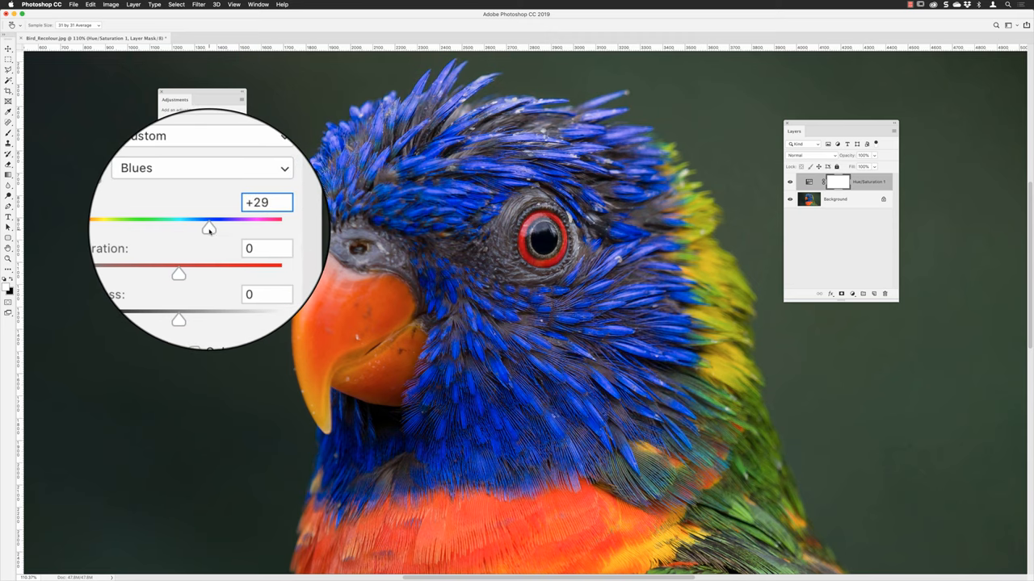
{"action": "left_click_drag", "start_coordinate": [209, 230], "coordinate": [221, 229]}
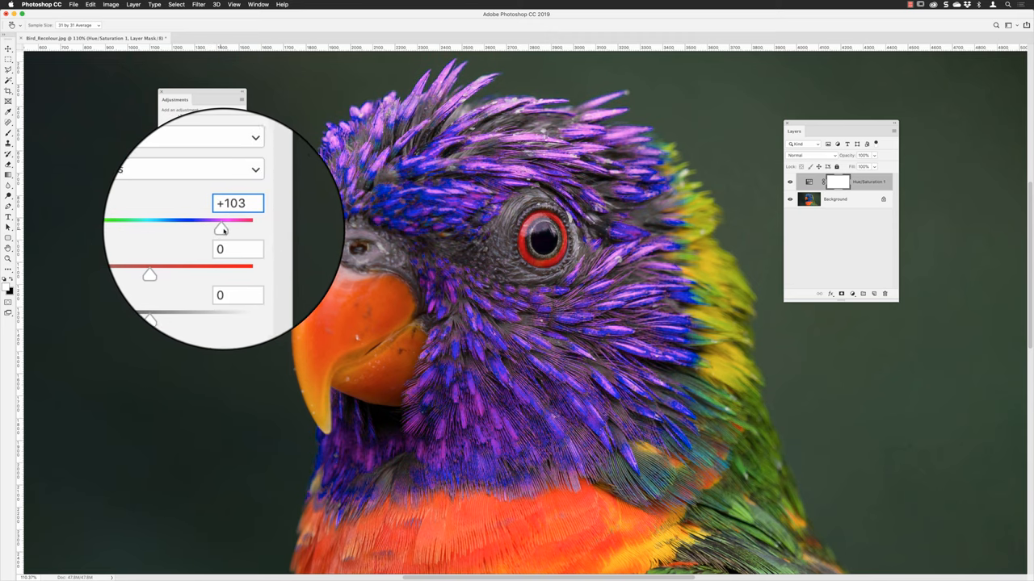
{"action": "left_click_drag", "start_coordinate": [219, 229], "coordinate": [232, 229]}
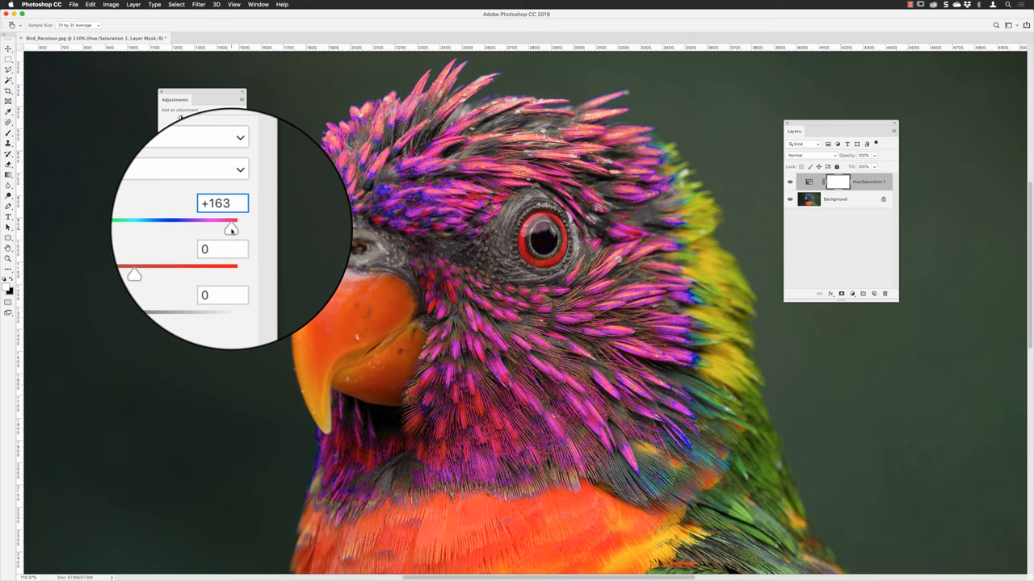
{"action": "left_click_drag", "start_coordinate": [233, 230], "coordinate": [226, 229]}
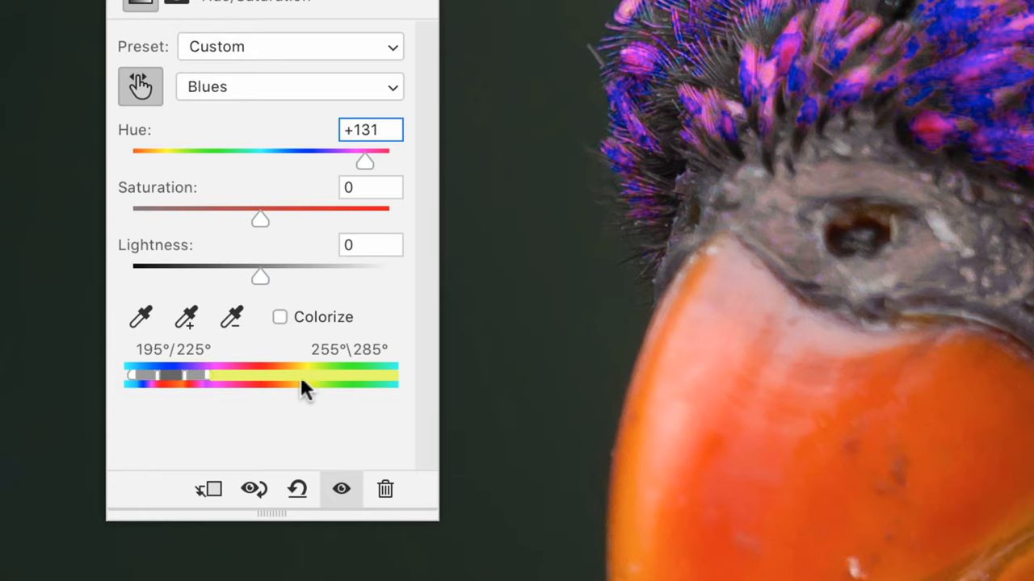
Widen the Blues colour range toward purples at Hue +131.
{"action": "left_click_drag", "start_coordinate": [304, 386], "coordinate": [225, 386]}
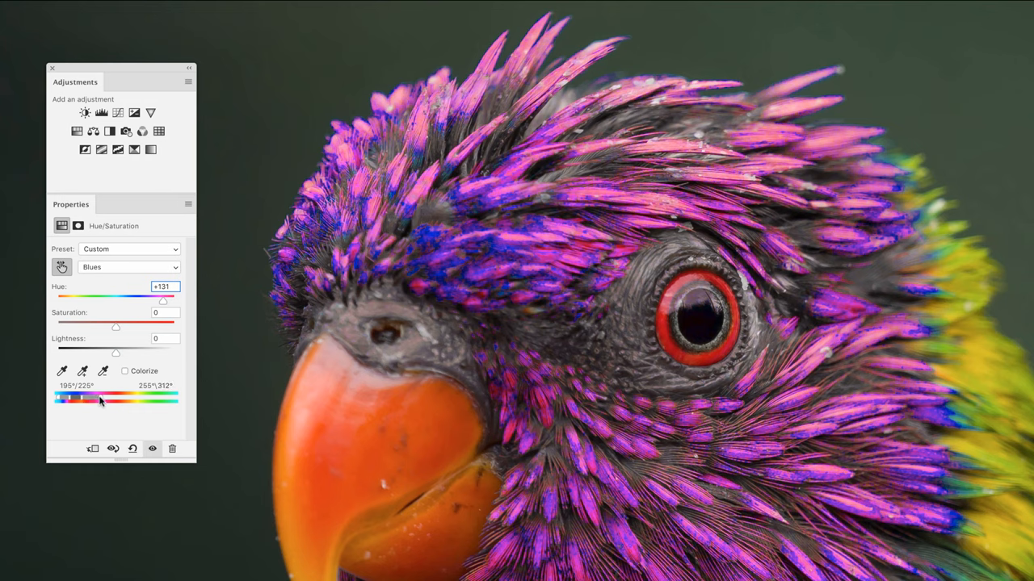
Extend the far end of the Blues range and its soft edge over the remaining blue feathers.
{"action": "left_click_drag", "start_coordinate": [101, 397], "coordinate": [87, 397]}
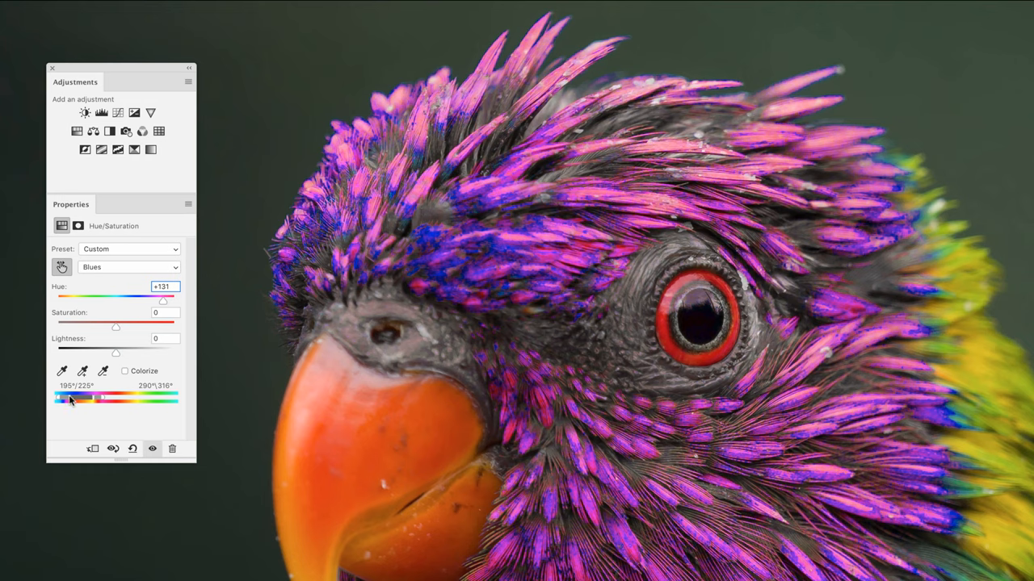
{"action": "left_click_drag", "start_coordinate": [94, 397], "coordinate": [87, 397]}
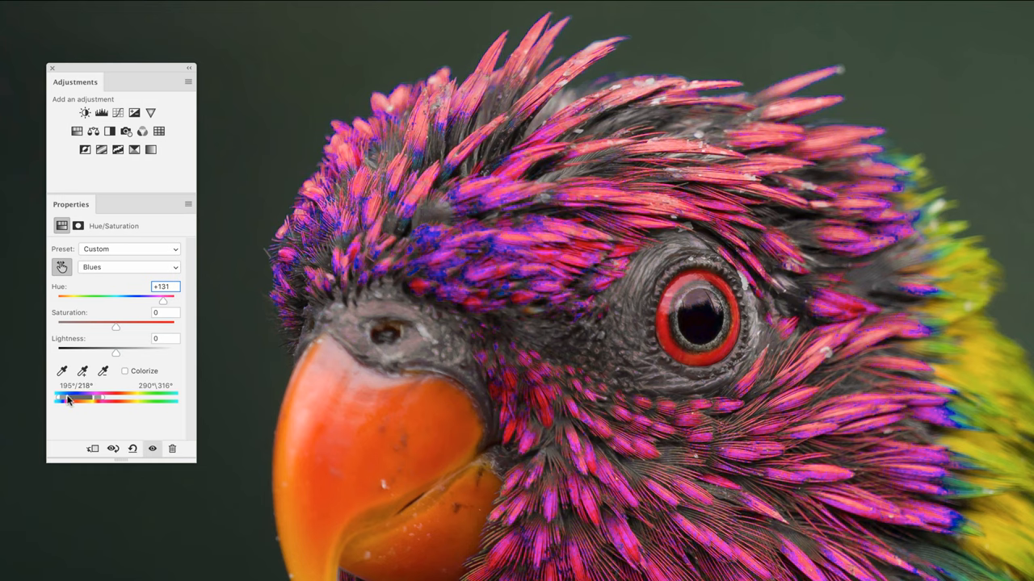
{"action": "left_click_drag", "start_coordinate": [80, 400], "coordinate": [68, 400]}
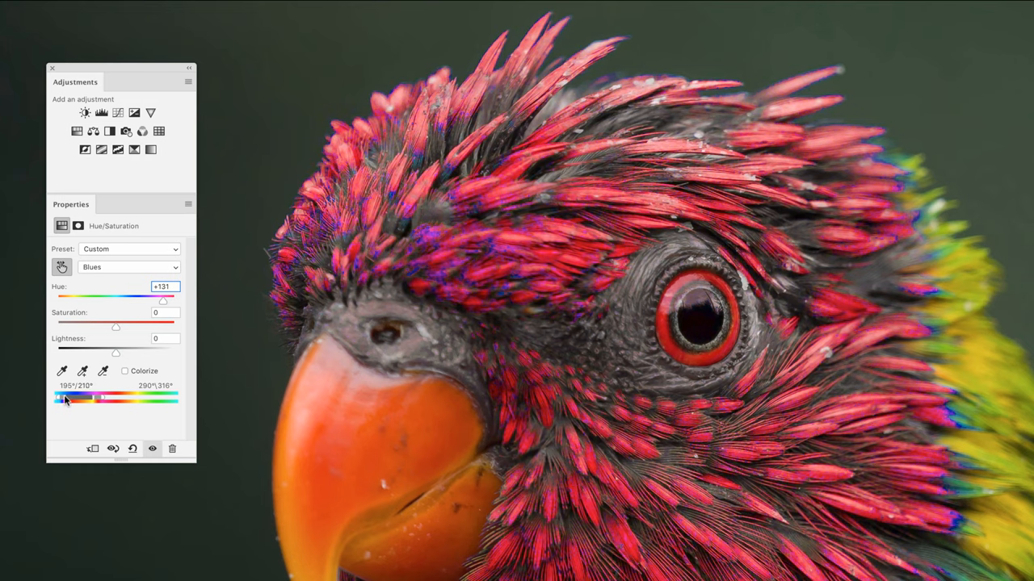
{"action": "left_click_drag", "start_coordinate": [66, 397], "coordinate": [61, 397]}
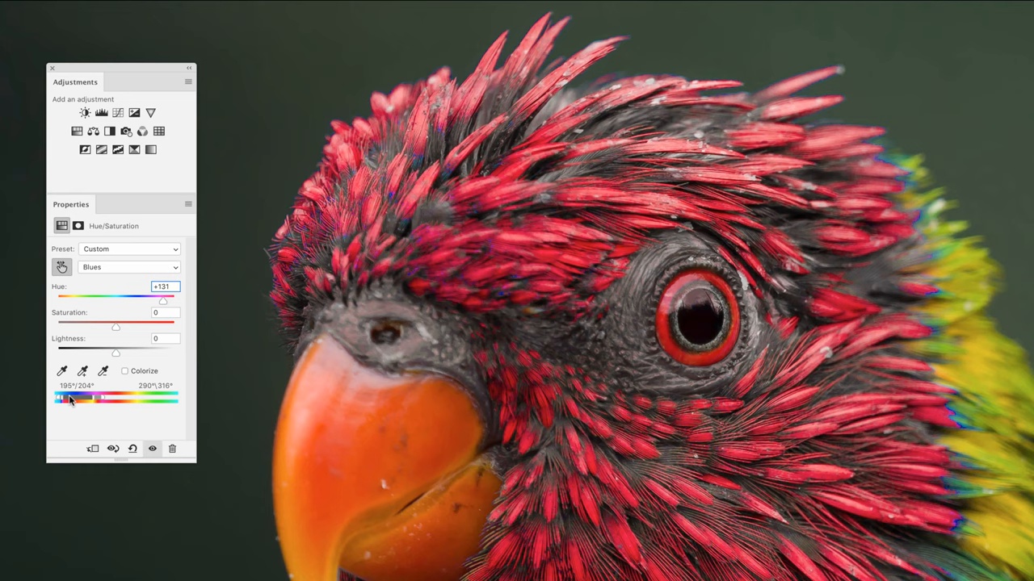
{"action": "left_click_drag", "start_coordinate": [91, 397], "coordinate": [58, 397]}
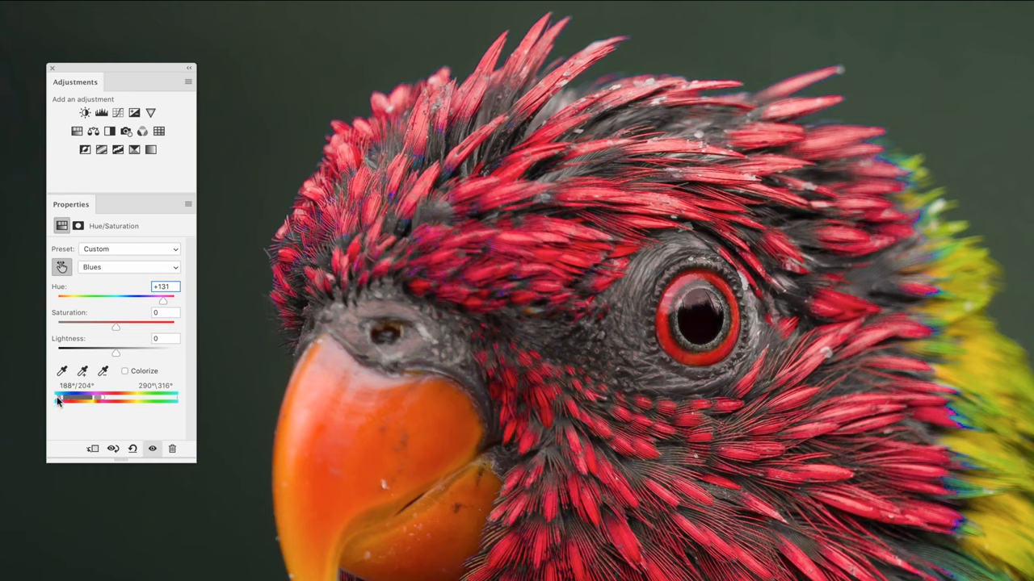
{"action": "left_click_drag", "start_coordinate": [58, 397], "coordinate": [51, 397]}
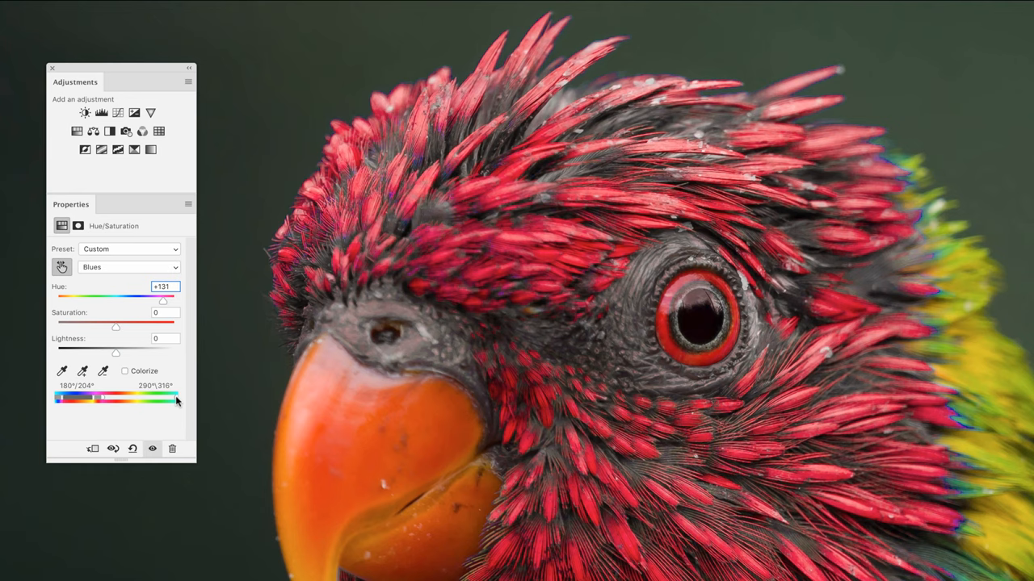
Slide the range across other hues, then settle it back over blues into purples, away from cyan.
{"action": "left_click_drag", "start_coordinate": [176, 400], "coordinate": [171, 400]}
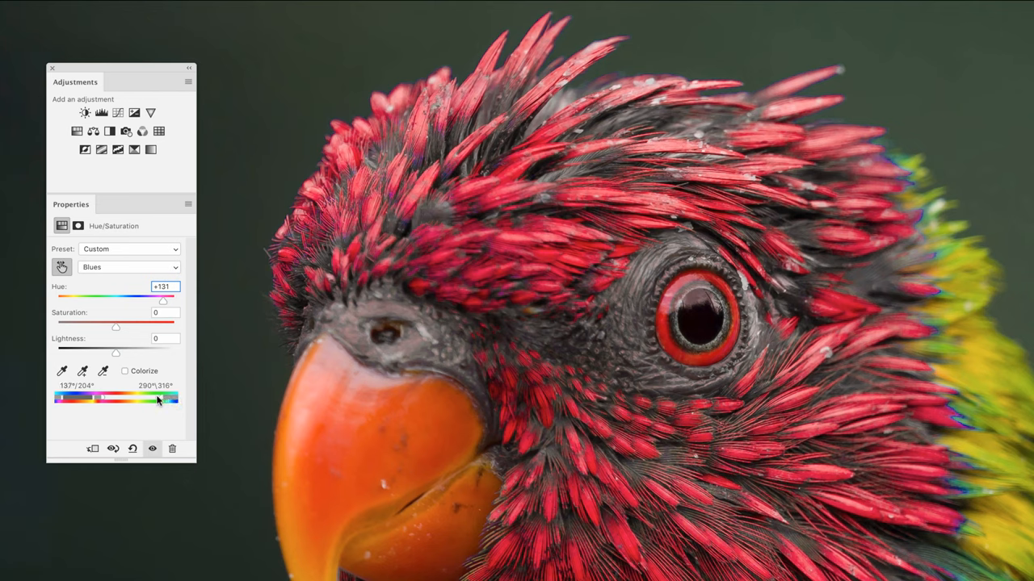
{"action": "left_click_drag", "start_coordinate": [158, 400], "coordinate": [126, 400]}
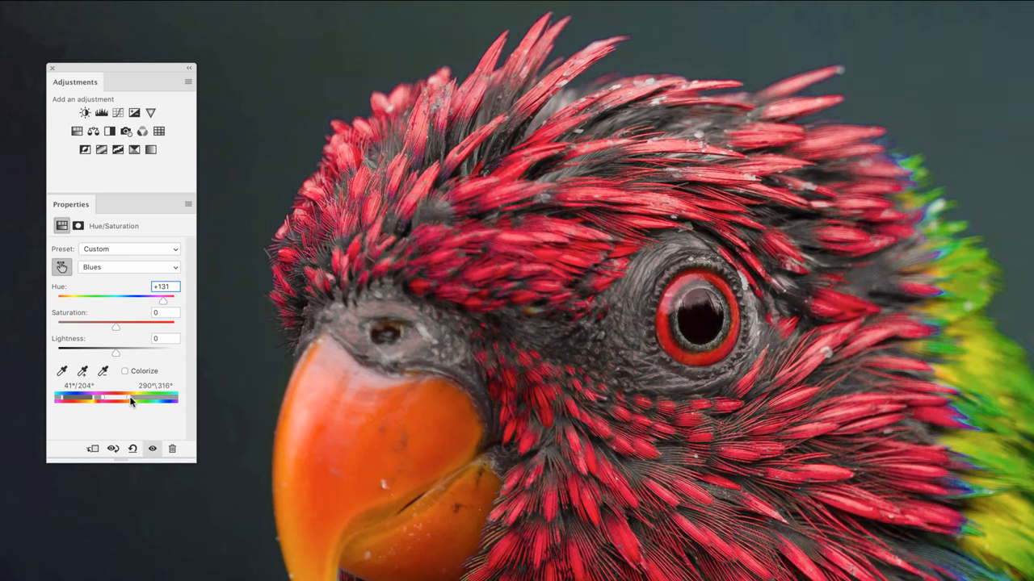
{"action": "left_click_drag", "start_coordinate": [104, 397], "coordinate": [135, 398]}
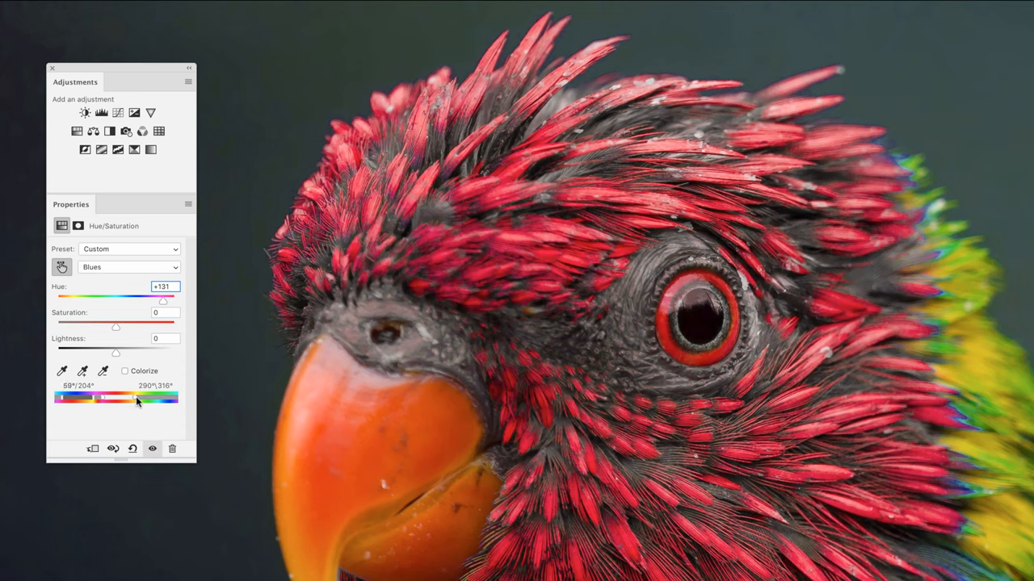
{"action": "left_click_drag", "start_coordinate": [104, 397], "coordinate": [170, 397]}
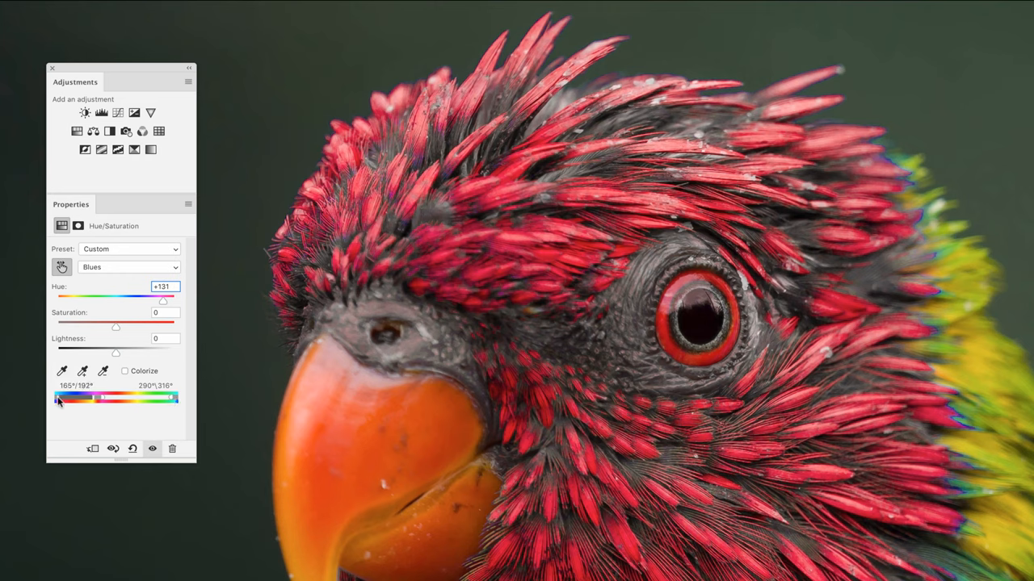
{"action": "left_click_drag", "start_coordinate": [58, 398], "coordinate": [103, 397]}
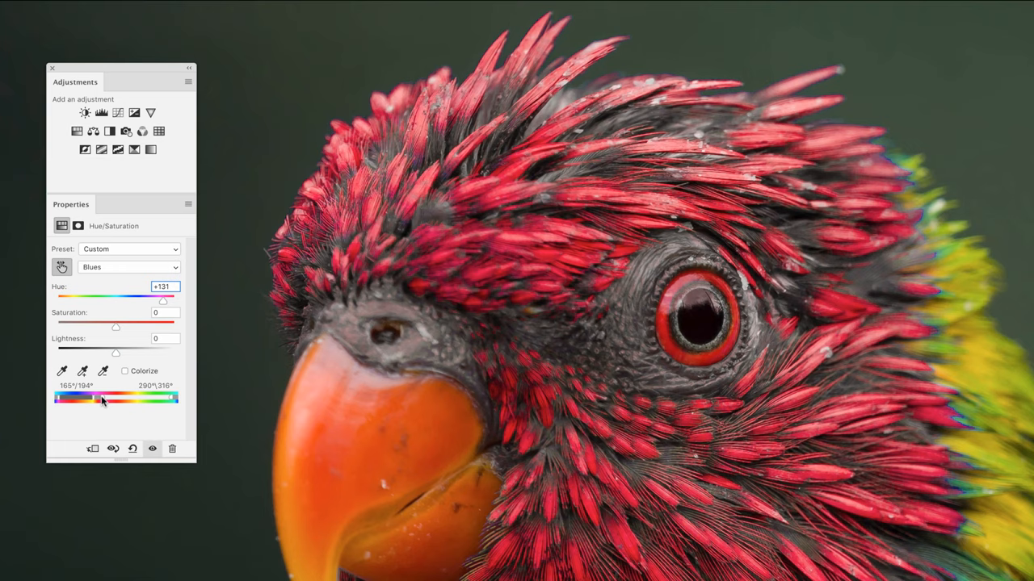
{"action": "left_click_drag", "start_coordinate": [103, 397], "coordinate": [94, 397]}
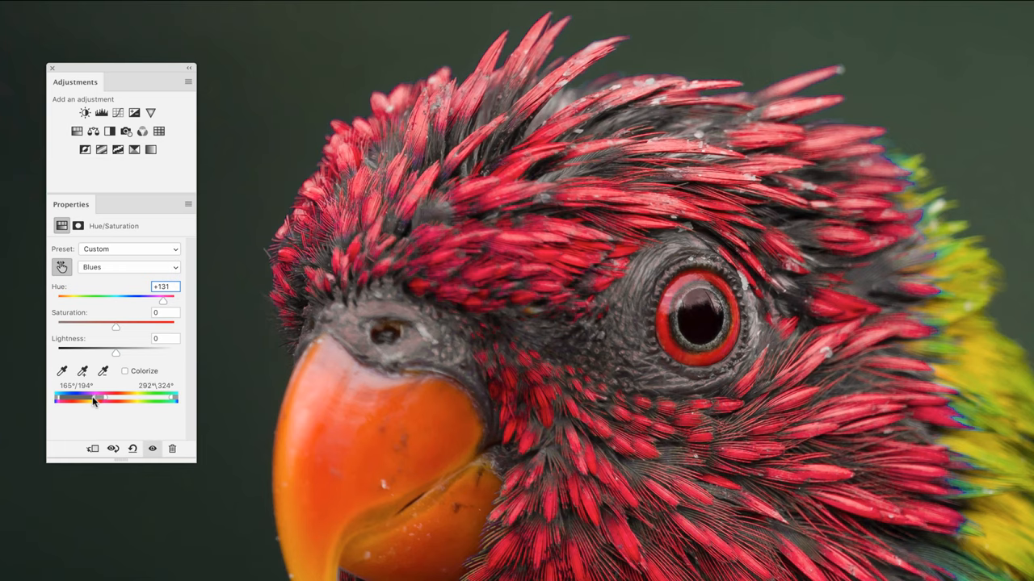
{"action": "left_click_drag", "start_coordinate": [105, 397], "coordinate": [110, 397]}
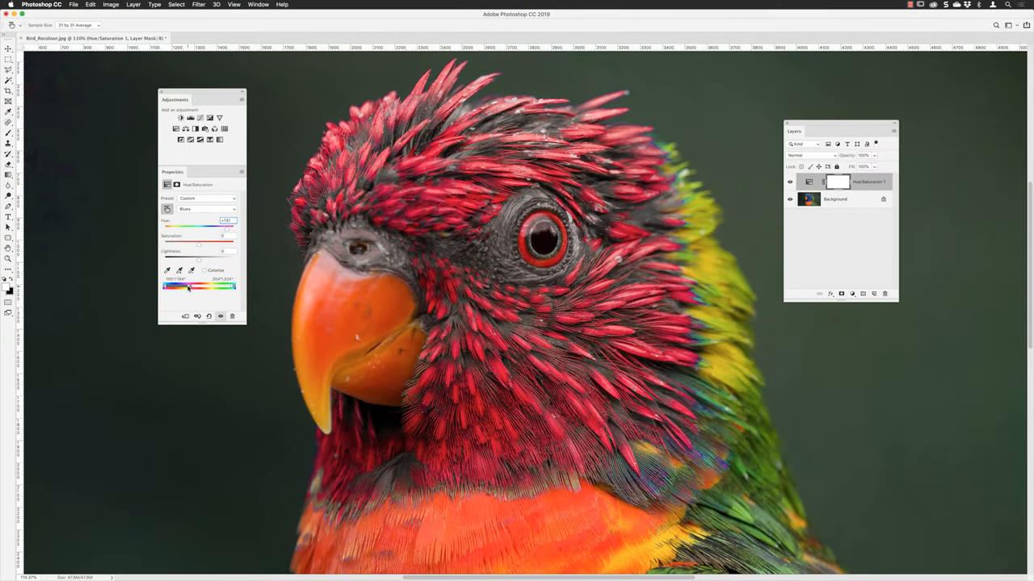
{"action": "mouse_move", "coordinate": [216, 294]}
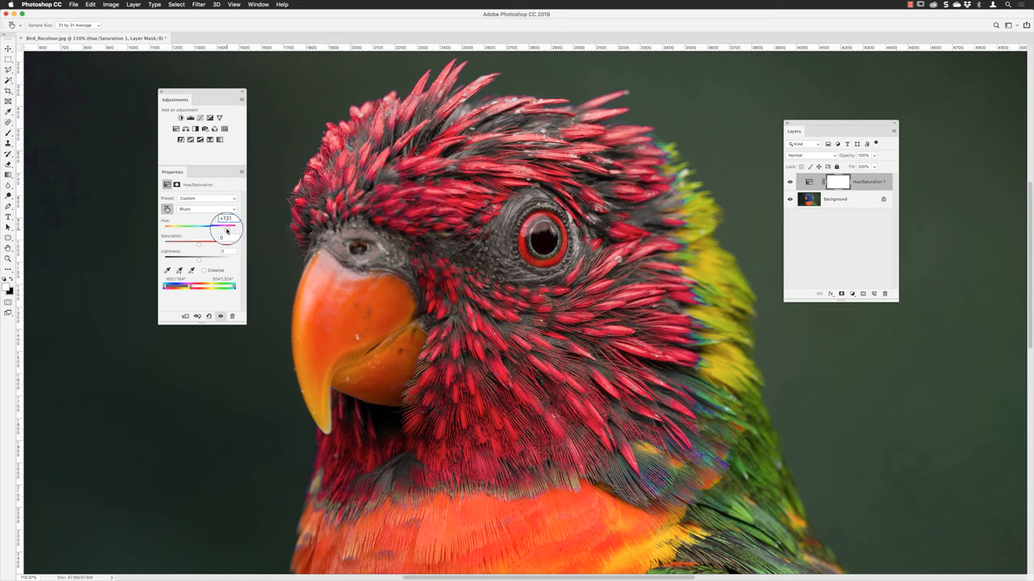
Sweep the Blues hue leftward through pink, purple, blue, teal, green to yellow-green.
{"action": "left_click_drag", "start_coordinate": [214, 228], "coordinate": [199, 228]}
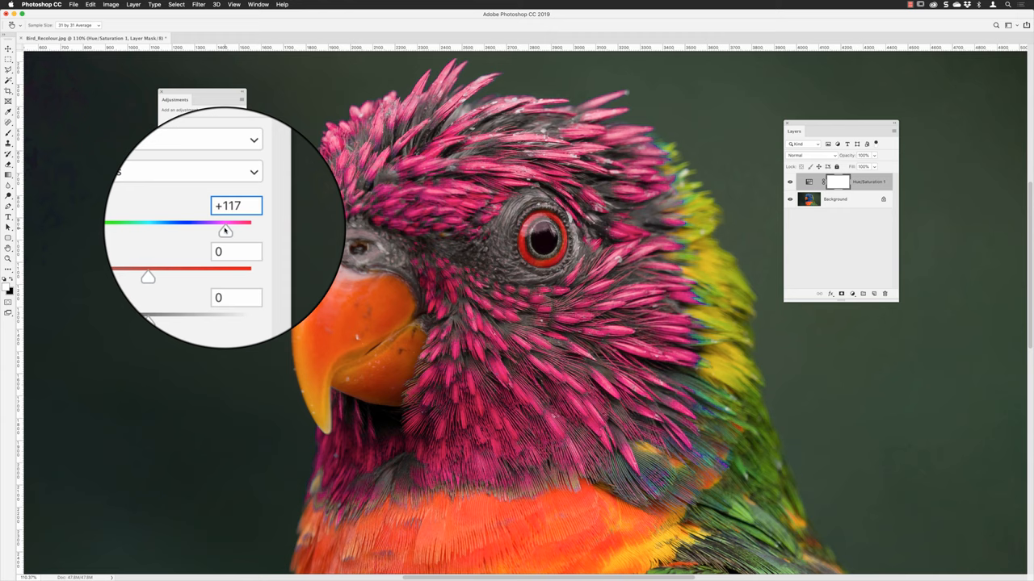
{"action": "left_click_drag", "start_coordinate": [250, 223], "coordinate": [218, 223]}
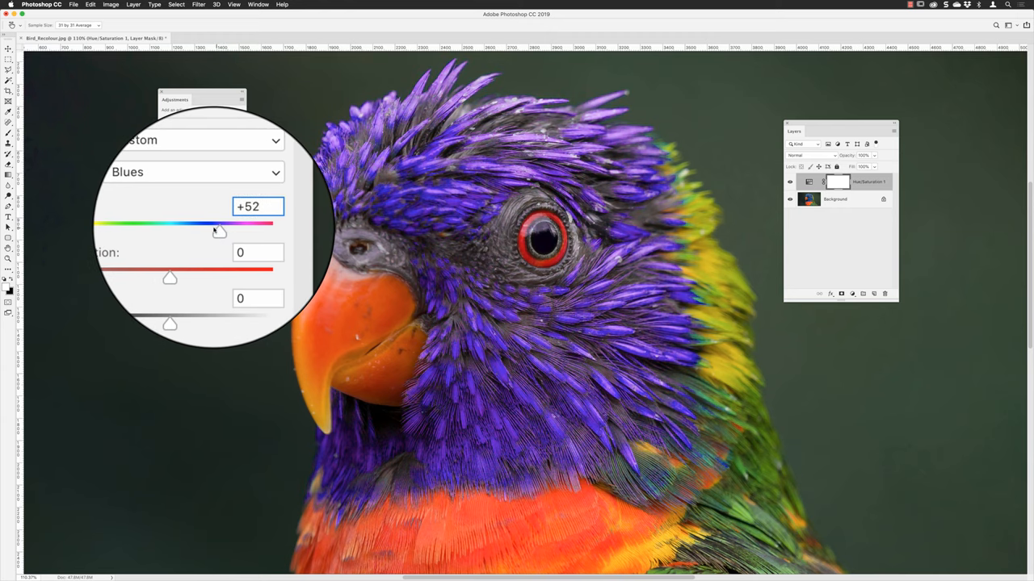
{"action": "left_click_drag", "start_coordinate": [218, 222], "coordinate": [200, 234]}
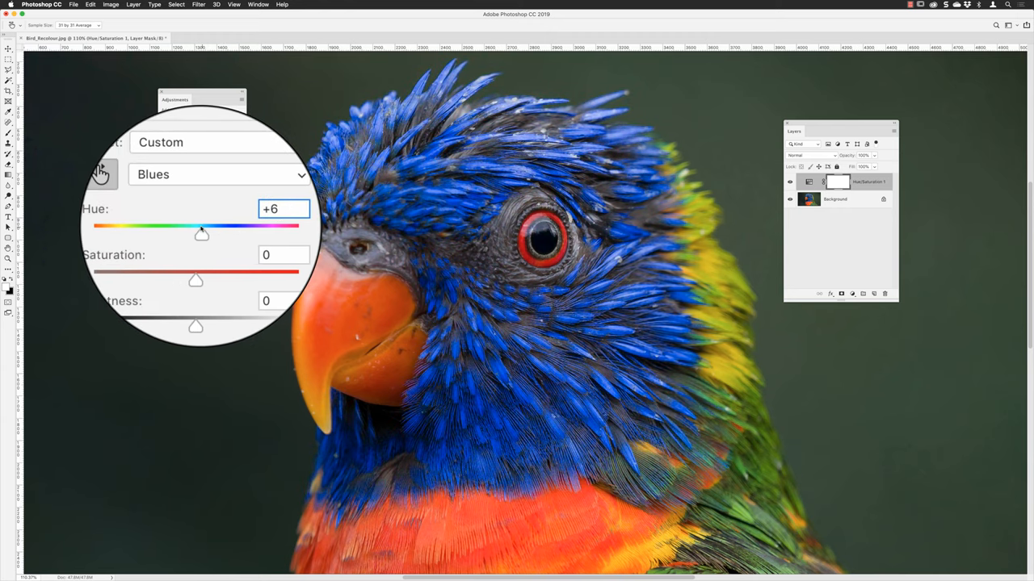
{"action": "left_click_drag", "start_coordinate": [202, 234], "coordinate": [188, 234]}
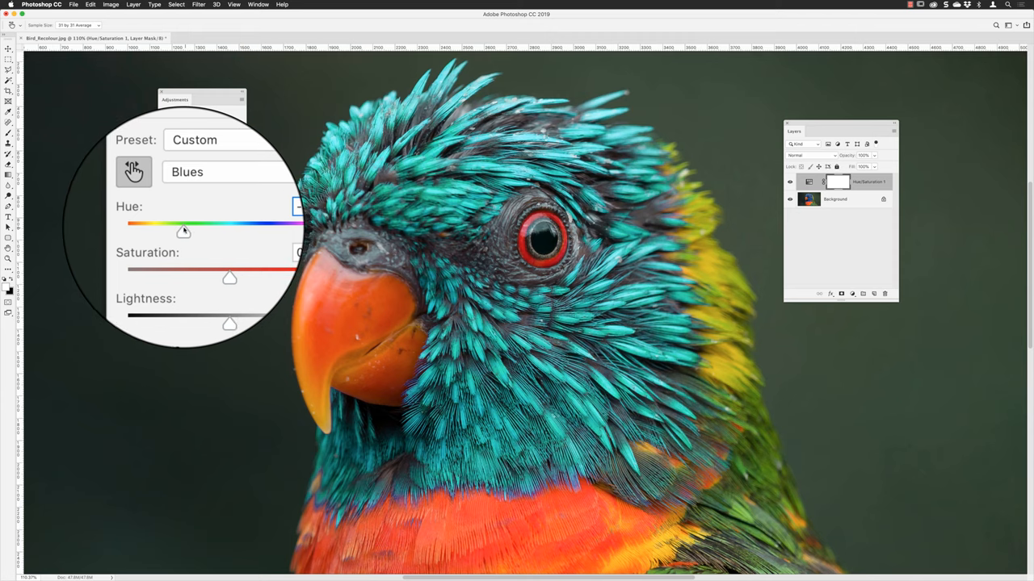
{"action": "left_click_drag", "start_coordinate": [184, 233], "coordinate": [178, 233]}
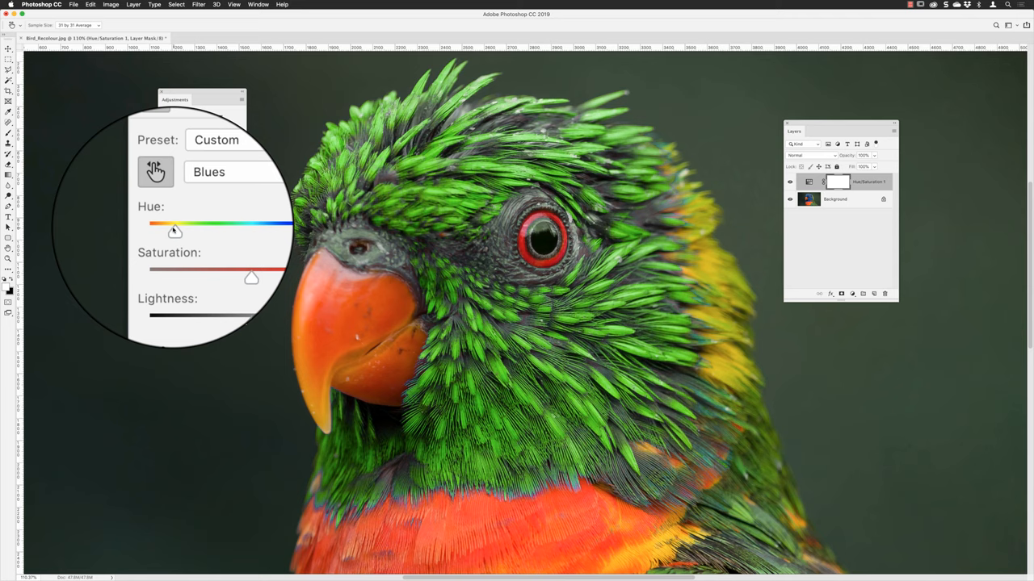
{"action": "left_click_drag", "start_coordinate": [200, 228], "coordinate": [168, 228]}
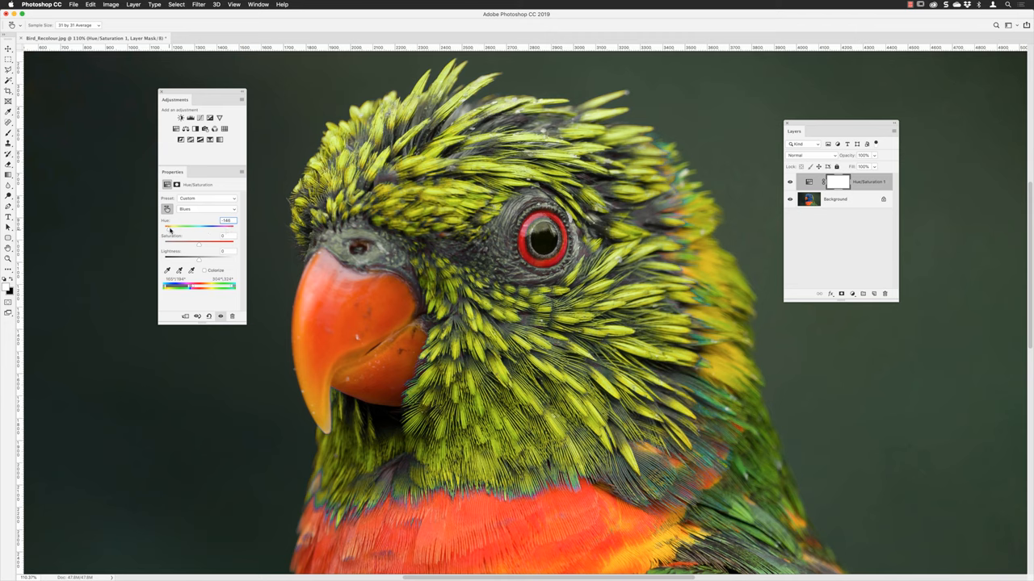
Sweep the hue back through blue and red to a vivid magenta.
{"action": "left_click_drag", "start_coordinate": [168, 226], "coordinate": [200, 227]}
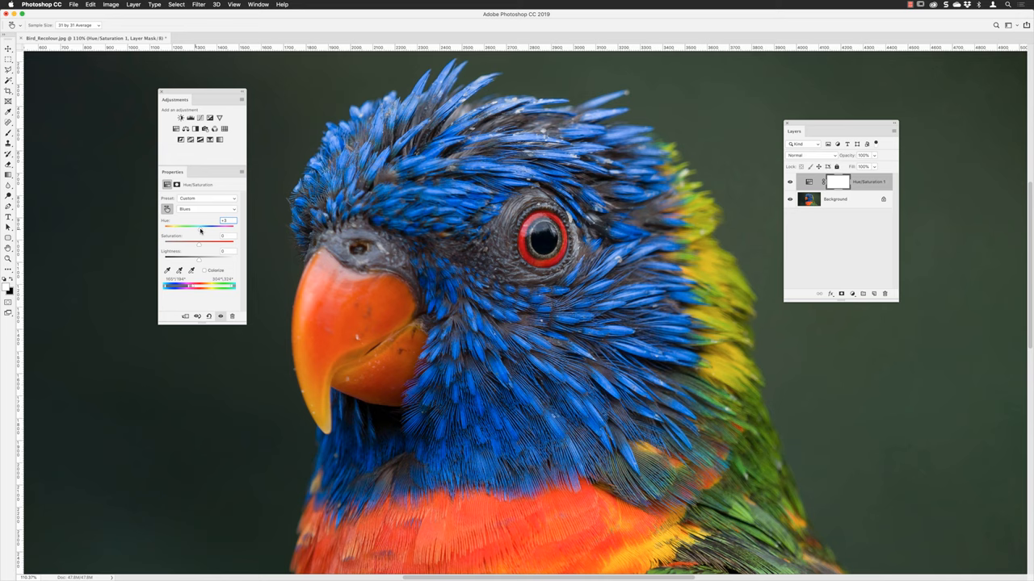
{"action": "left_click_drag", "start_coordinate": [200, 226], "coordinate": [229, 226]}
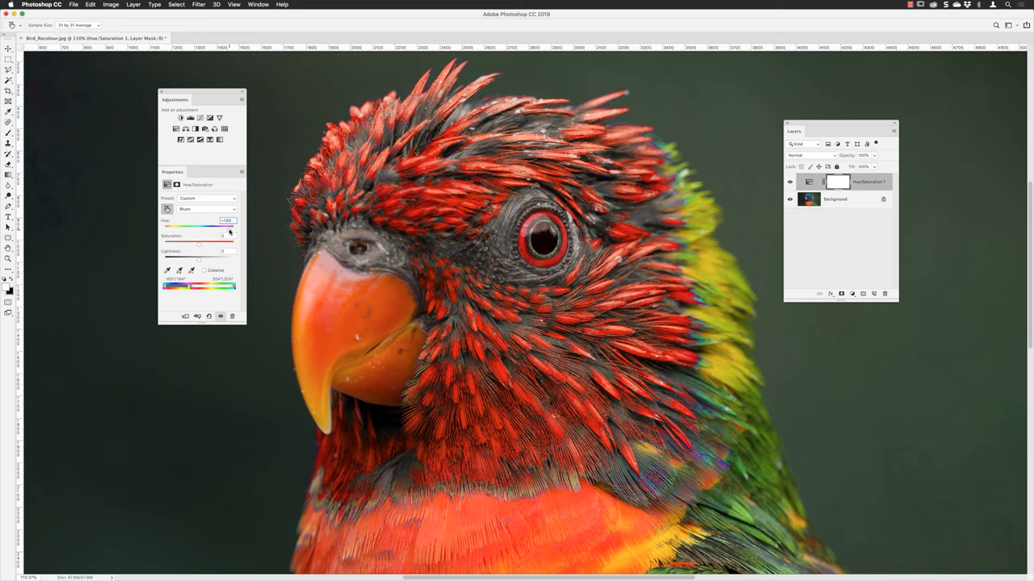
{"action": "left_click_drag", "start_coordinate": [230, 229], "coordinate": [200, 229]}
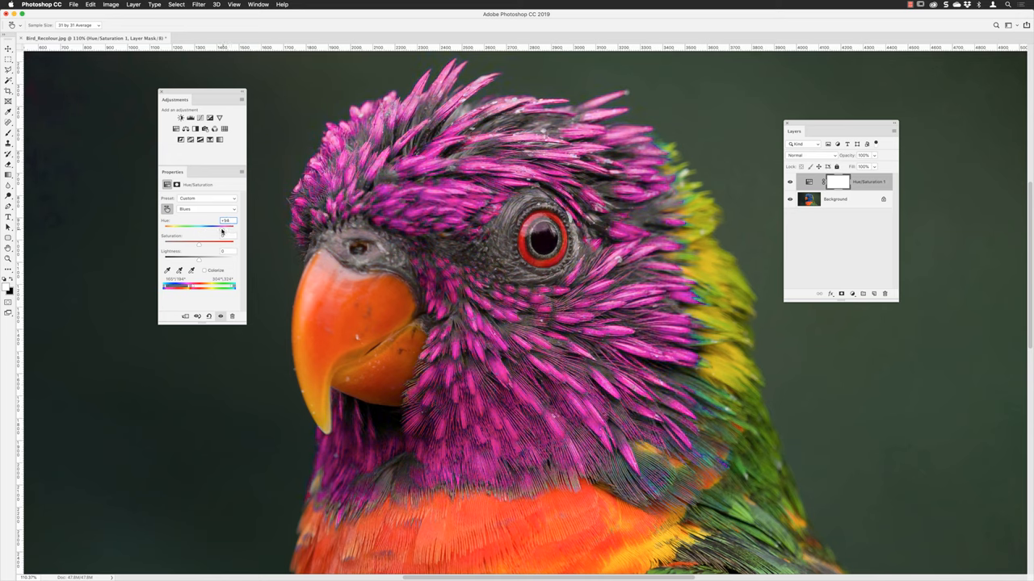
{"action": "left_click_drag", "start_coordinate": [199, 226], "coordinate": [210, 226]}
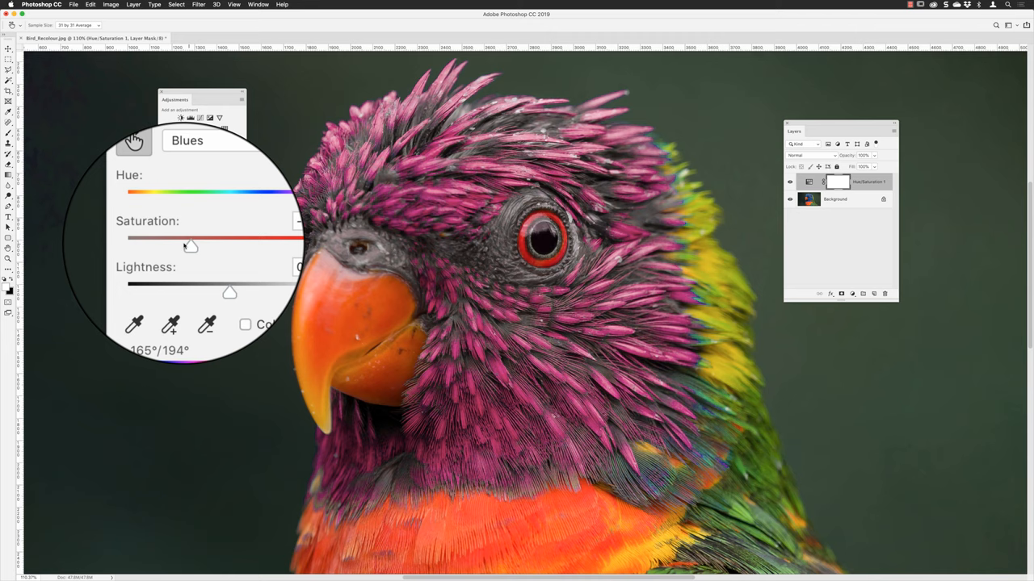
Try saturation up to +62, settle it at -3, and darken lightness very slightly.
{"action": "left_click_drag", "start_coordinate": [190, 245], "coordinate": [181, 245]}
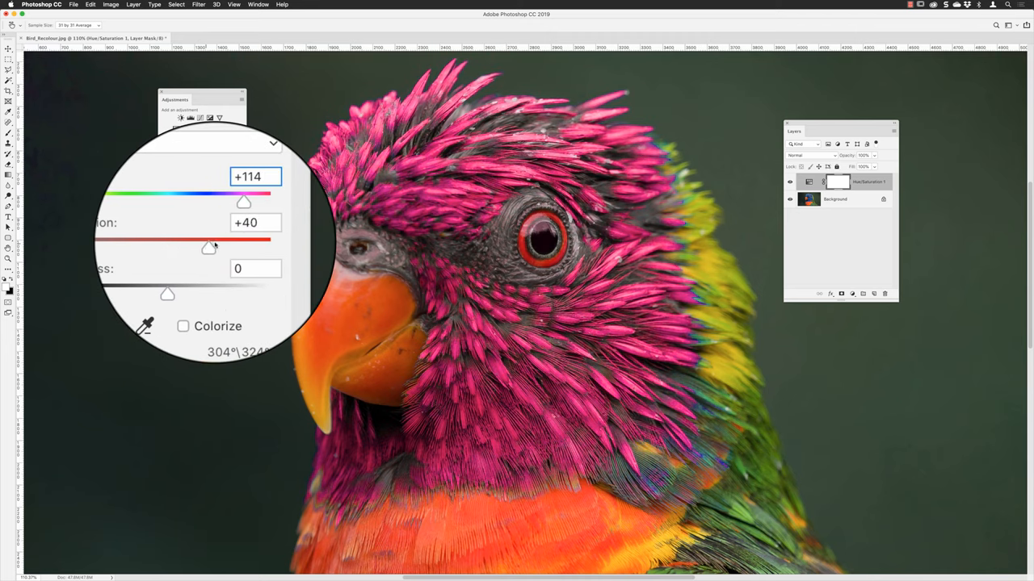
{"action": "left_click_drag", "start_coordinate": [208, 248], "coordinate": [219, 249]}
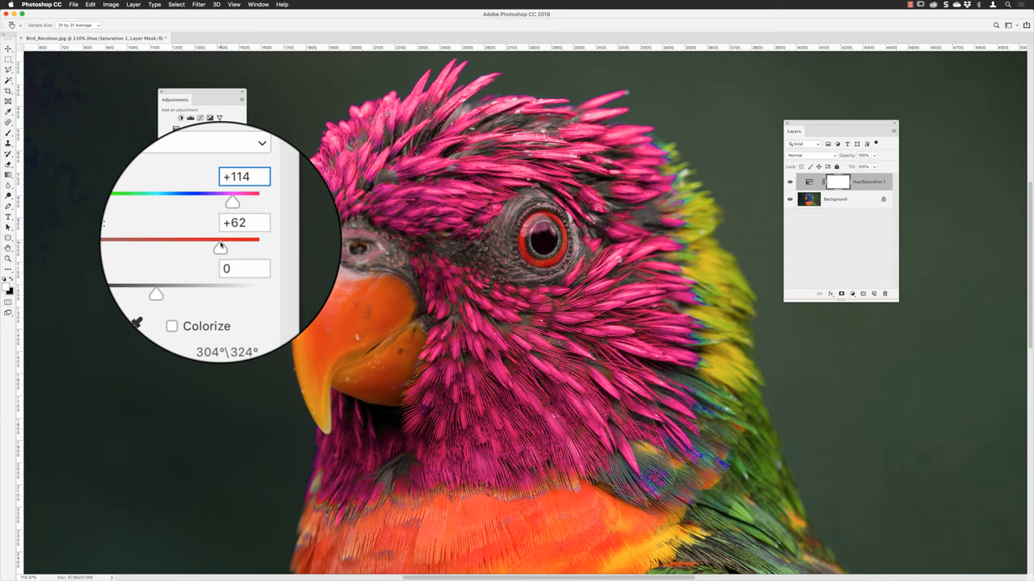
{"action": "left_click_drag", "start_coordinate": [220, 249], "coordinate": [196, 249]}
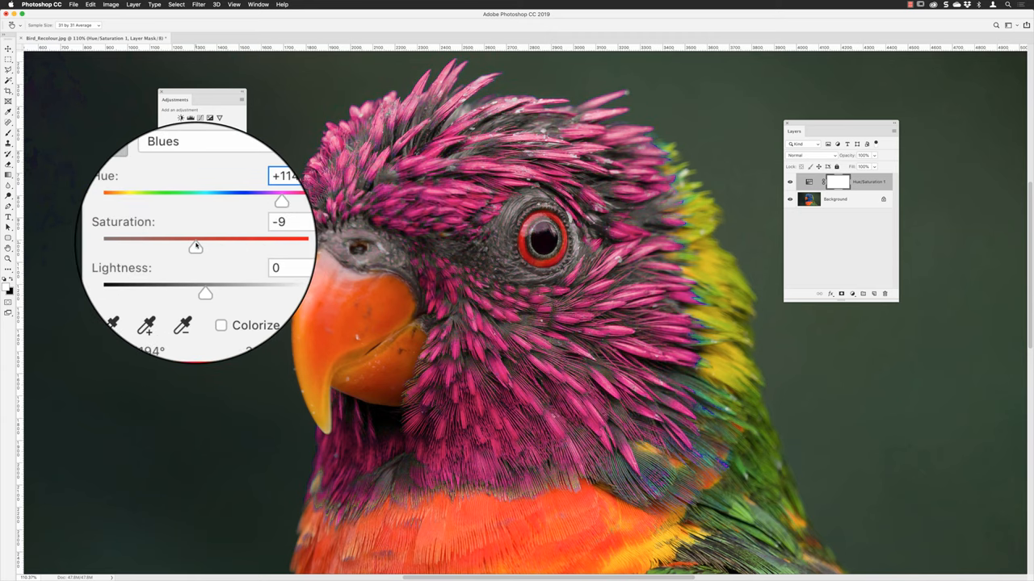
{"action": "left_click_drag", "start_coordinate": [195, 246], "coordinate": [192, 246]}
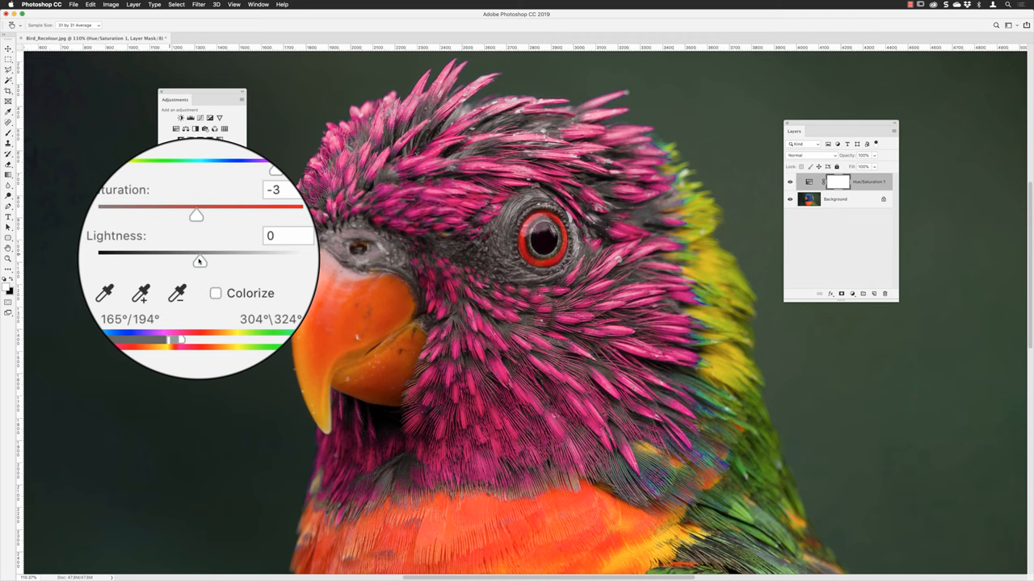
{"action": "left_click_drag", "start_coordinate": [200, 252], "coordinate": [199, 258]}
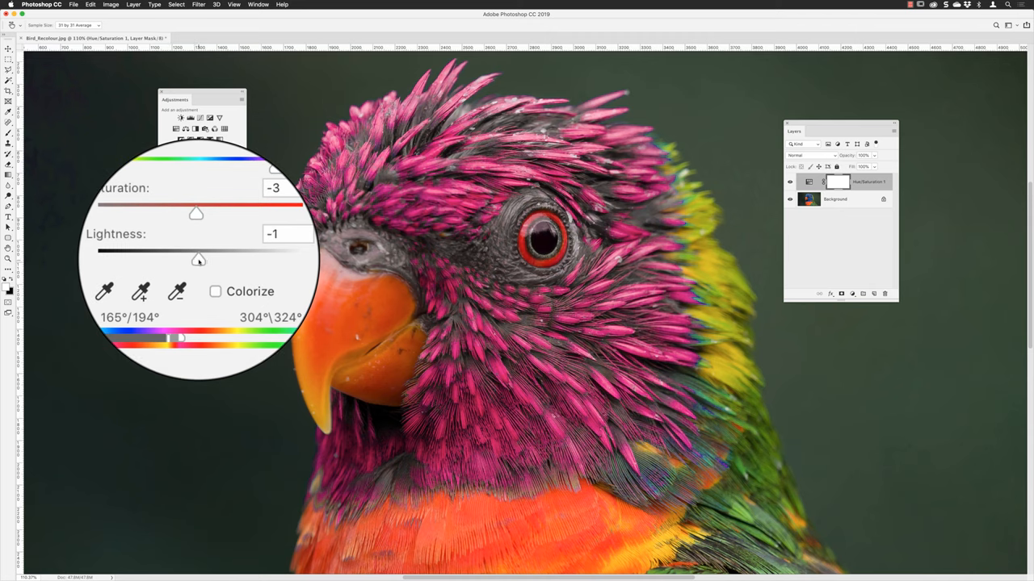
{"action": "left_click_drag", "start_coordinate": [197, 260], "coordinate": [187, 260]}
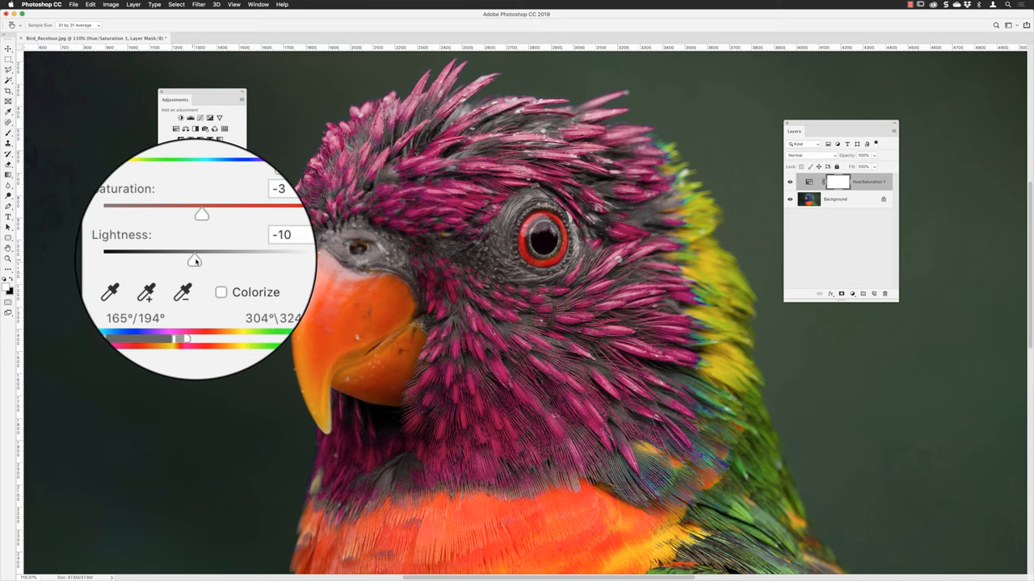
Vary lightness between -10 and +16 and settle on -12 for a subdued magenta.
{"action": "left_click_drag", "start_coordinate": [186, 258], "coordinate": [207, 258]}
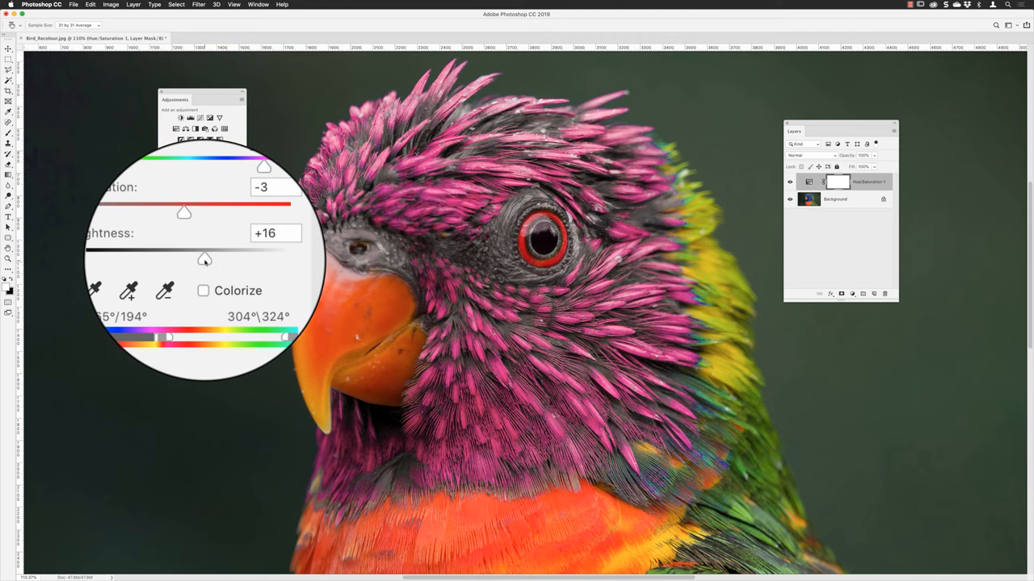
{"action": "left_click_drag", "start_coordinate": [203, 258], "coordinate": [190, 279]}
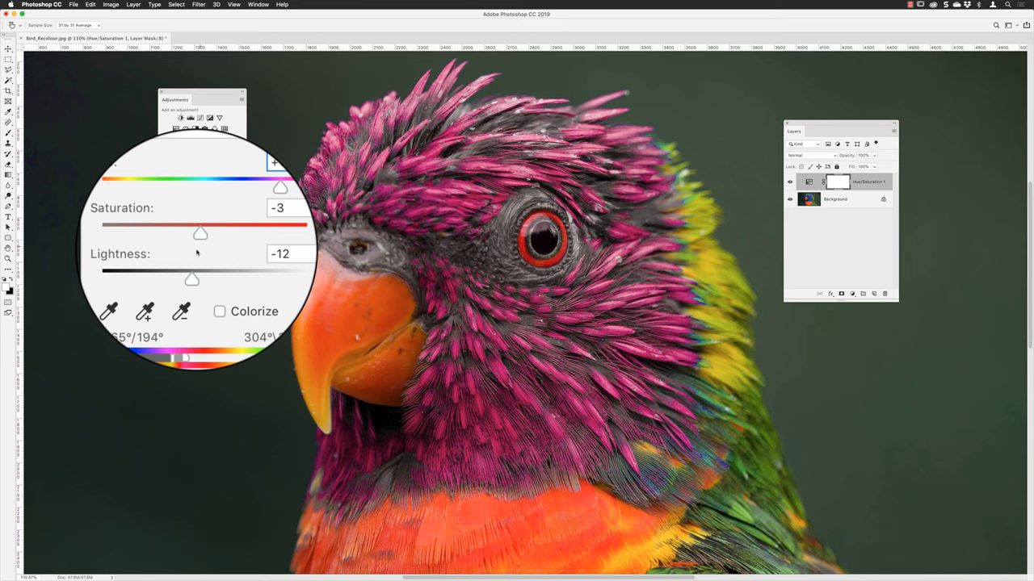
{"action": "left_click_drag", "start_coordinate": [184, 234], "coordinate": [201, 244]}
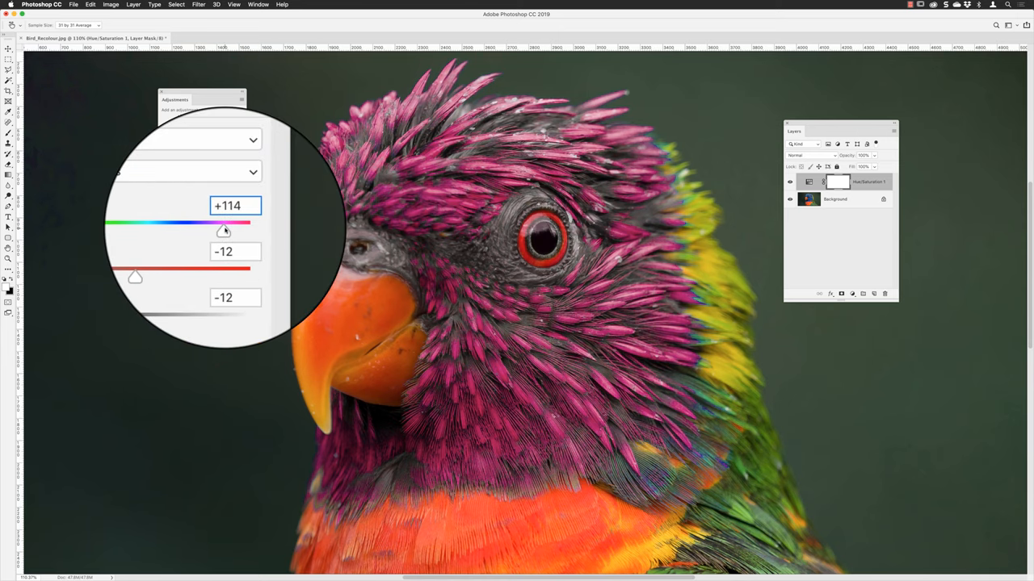
{"action": "left_click_drag", "start_coordinate": [234, 233], "coordinate": [223, 233]}
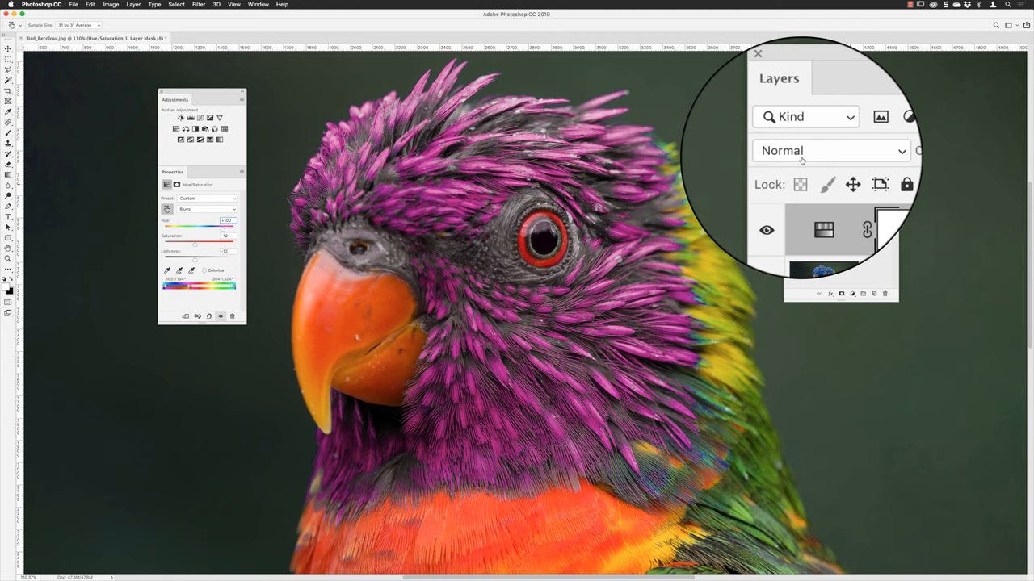
Preview layer blend modes and set the Hue/Saturation layer to Color.
{"action": "left_click", "coordinate": [830, 150]}
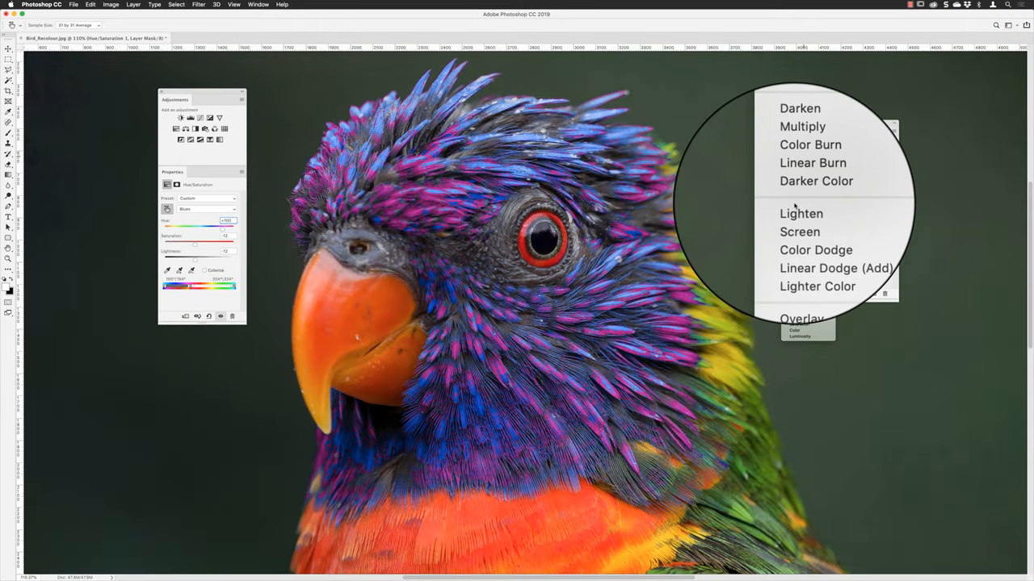
{"action": "mouse_move", "coordinate": [801, 210]}
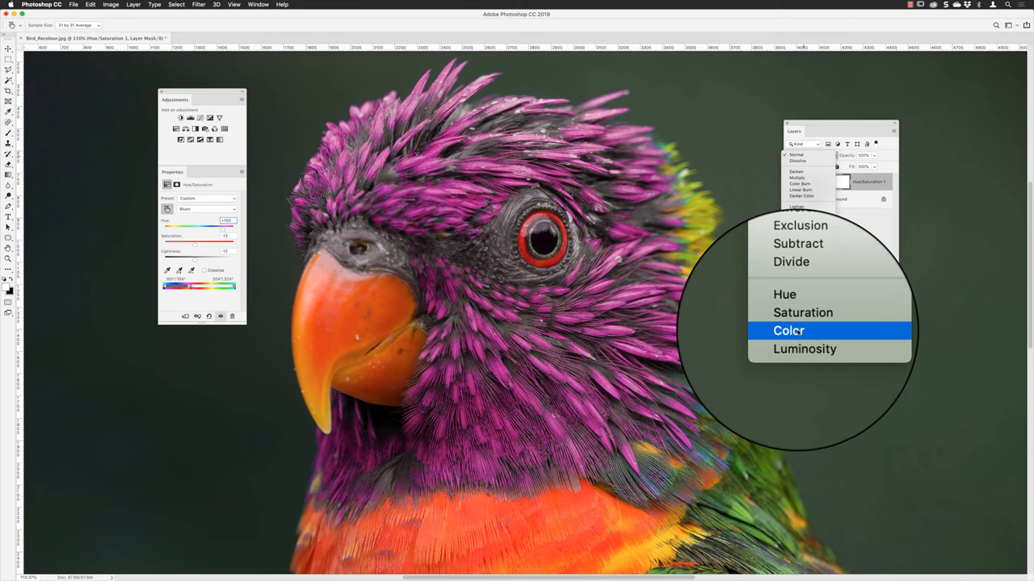
{"action": "left_click", "coordinate": [788, 329]}
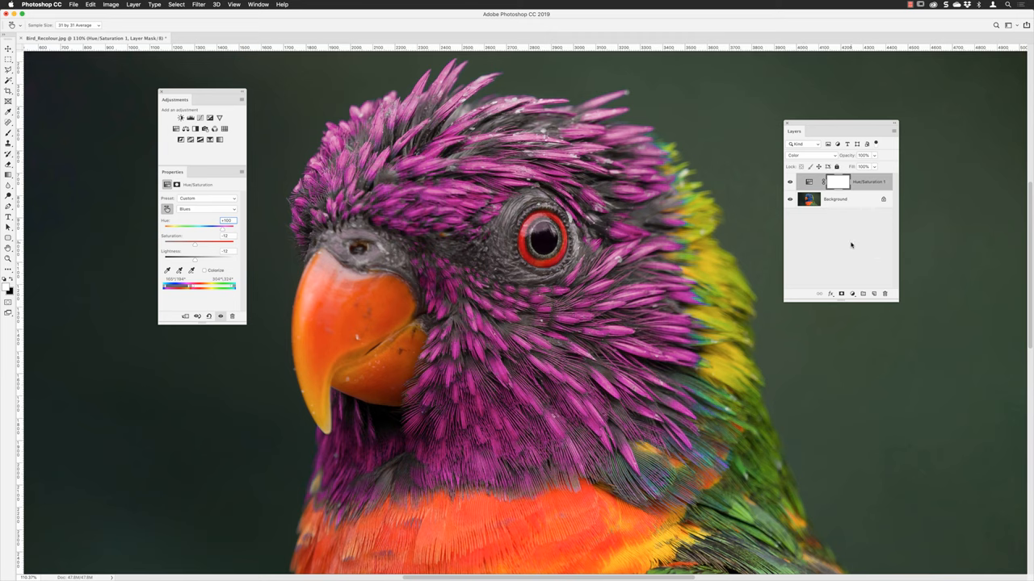